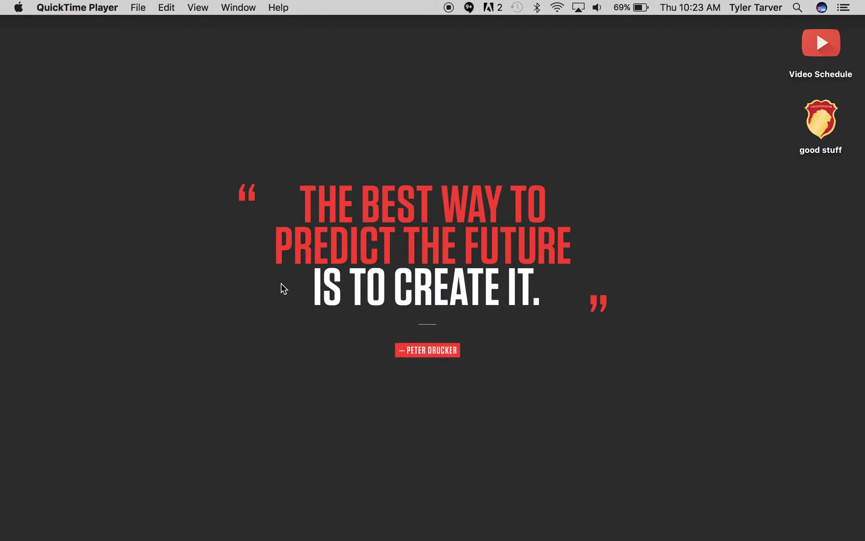
{"action": "mouse_move", "coordinate": [410, 361]}
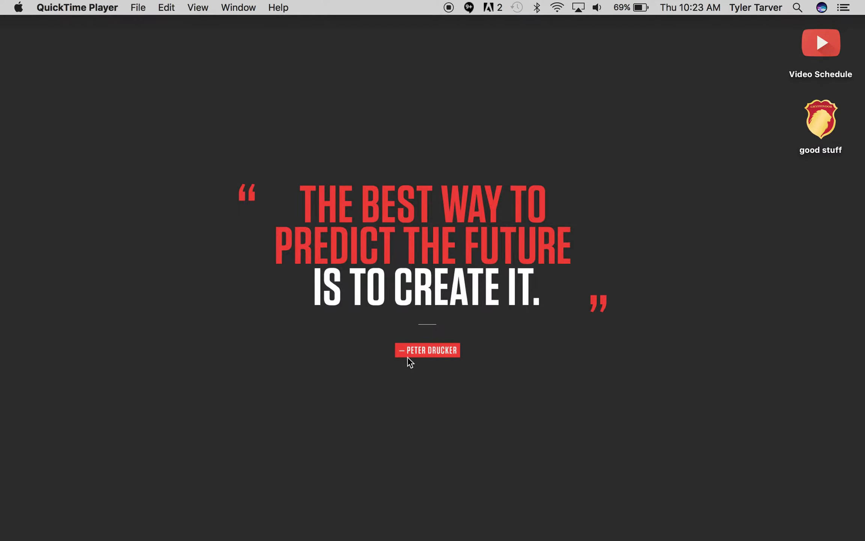
{"action": "mouse_move", "coordinate": [371, 309]}
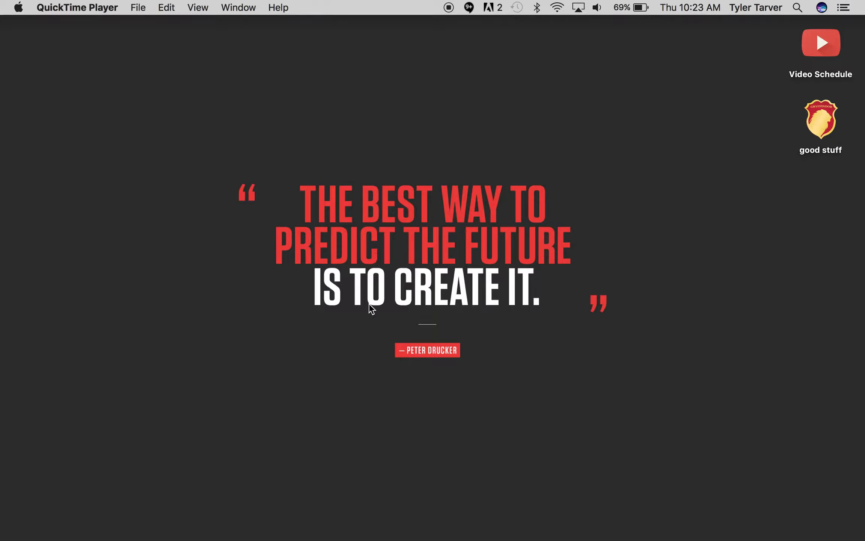
{"action": "mouse_move", "coordinate": [316, 139]}
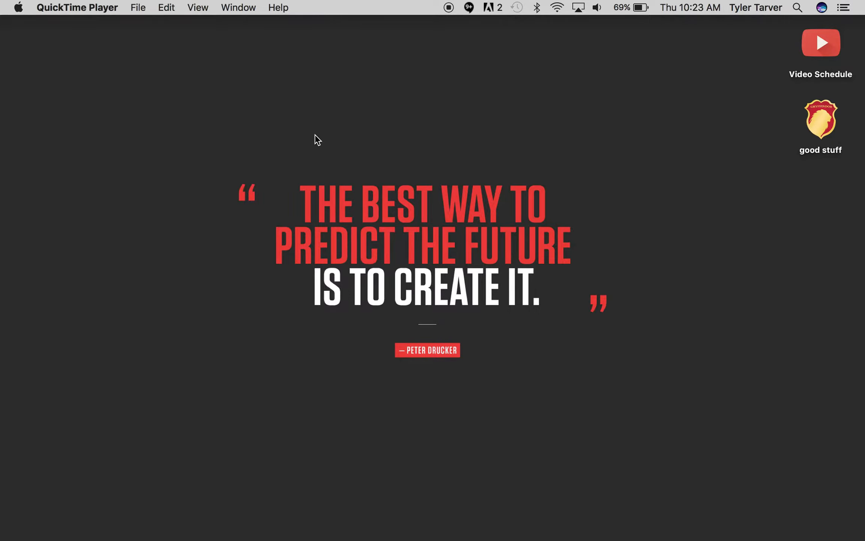
{"action": "mouse_move", "coordinate": [255, 126]}
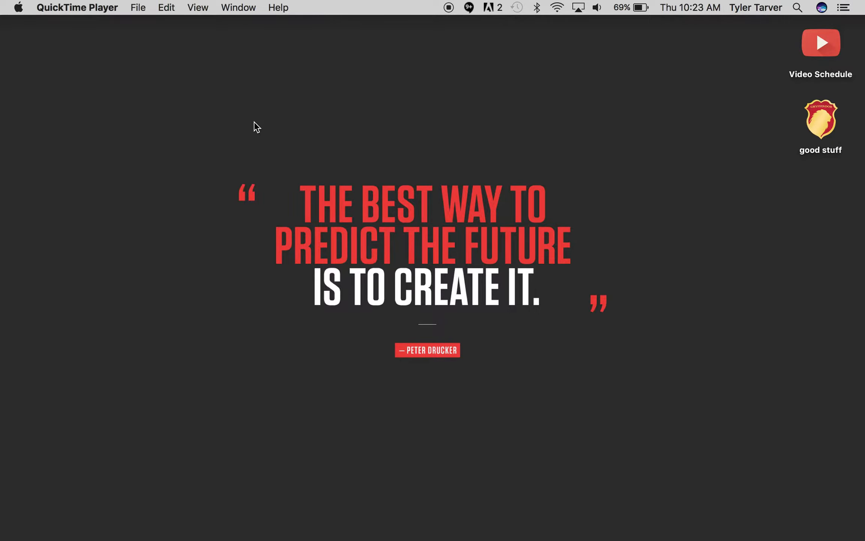
{"action": "mouse_move", "coordinate": [418, 197]}
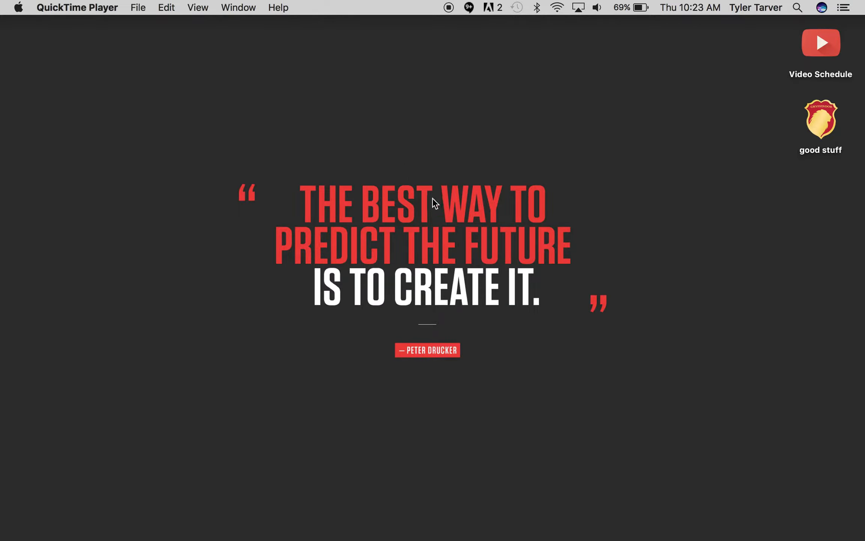
{"action": "mouse_move", "coordinate": [386, 144]}
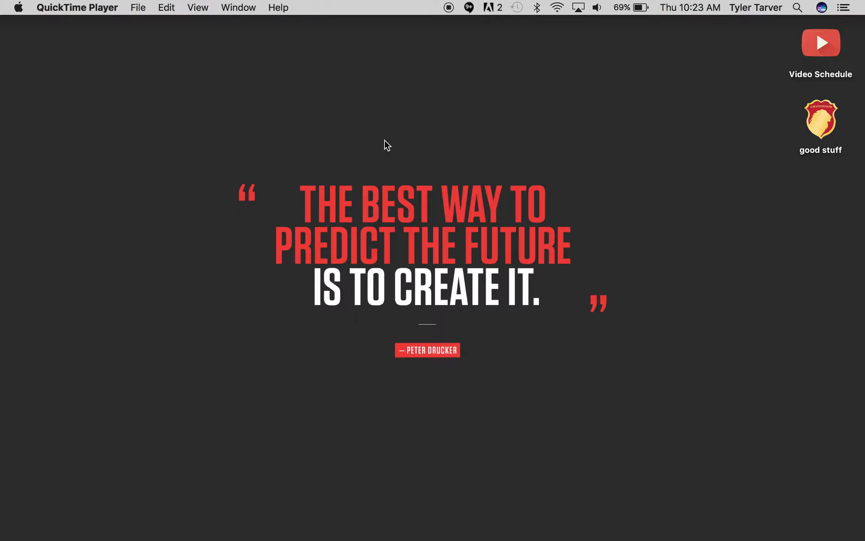
{"action": "mouse_move", "coordinate": [456, 142]}
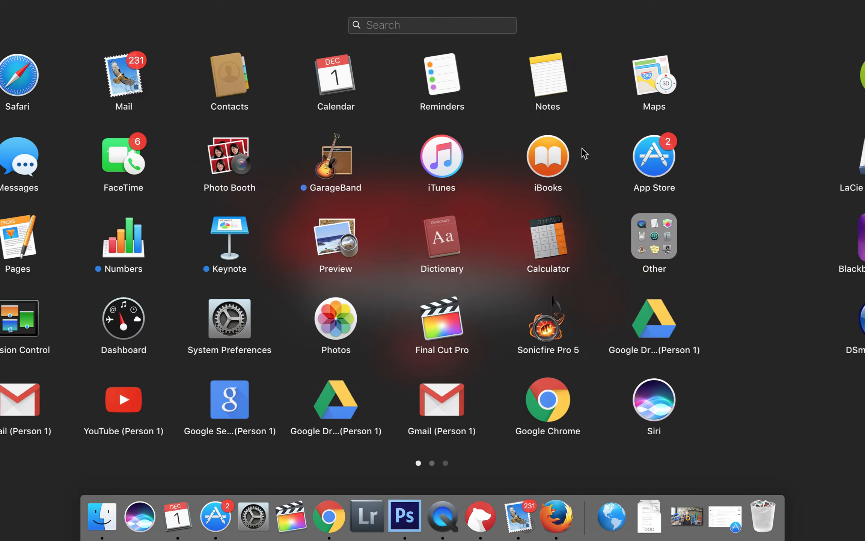
- Search a new Finder window for 'quick' and filter results to Kind: QuickTime movie
{"action": "type", "text": "q"}
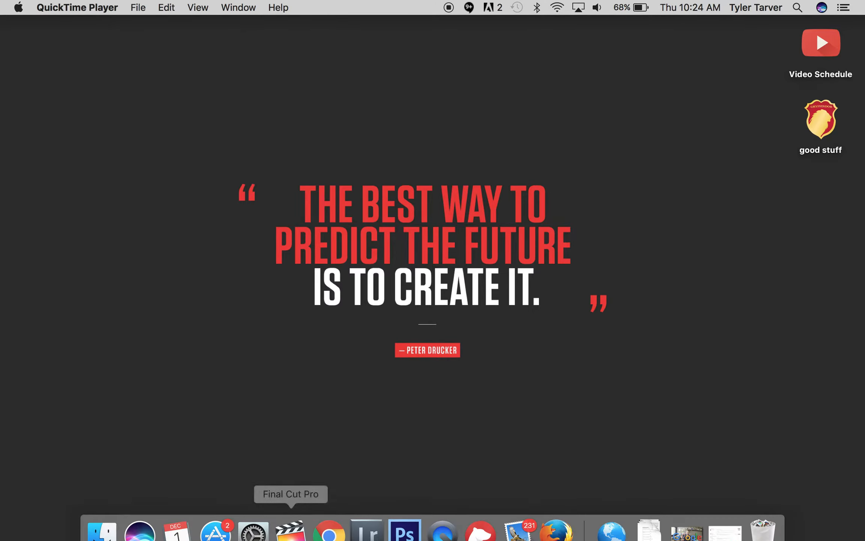
{"action": "mouse_move", "coordinate": [102, 516]}
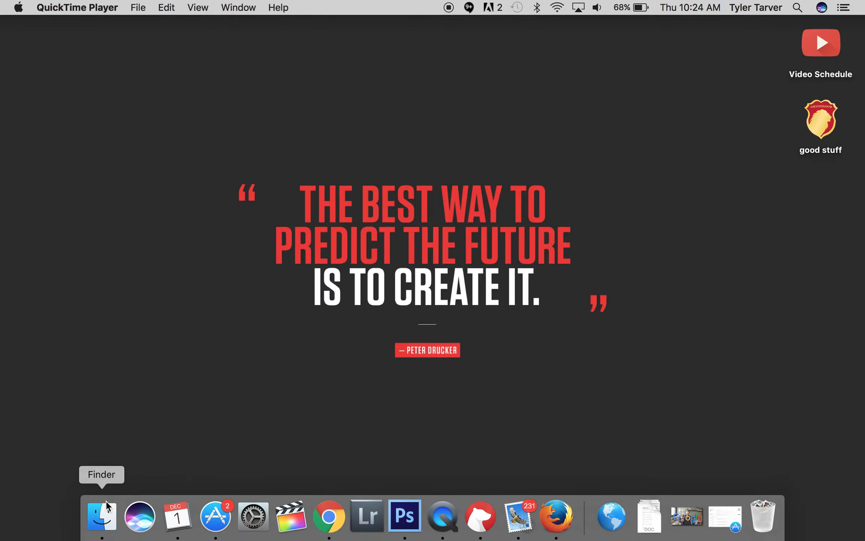
{"action": "left_click", "coordinate": [101, 515]}
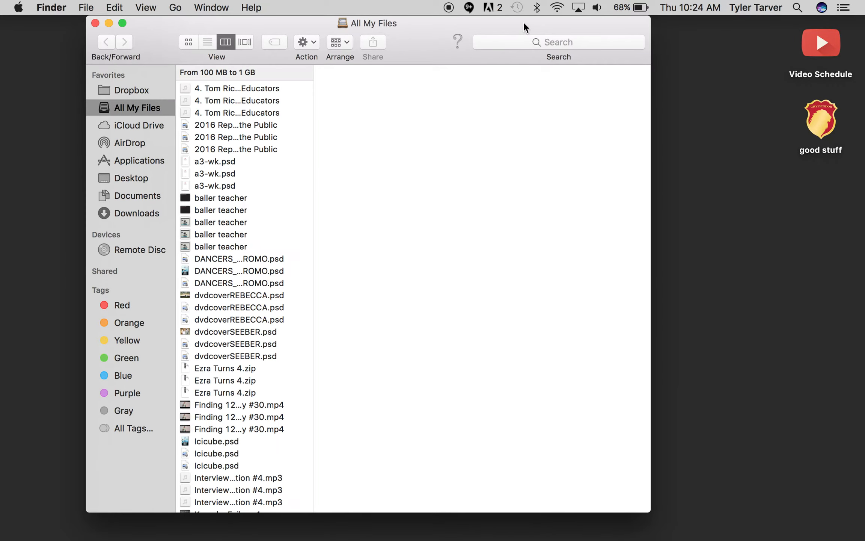
{"action": "type", "text": "d"}
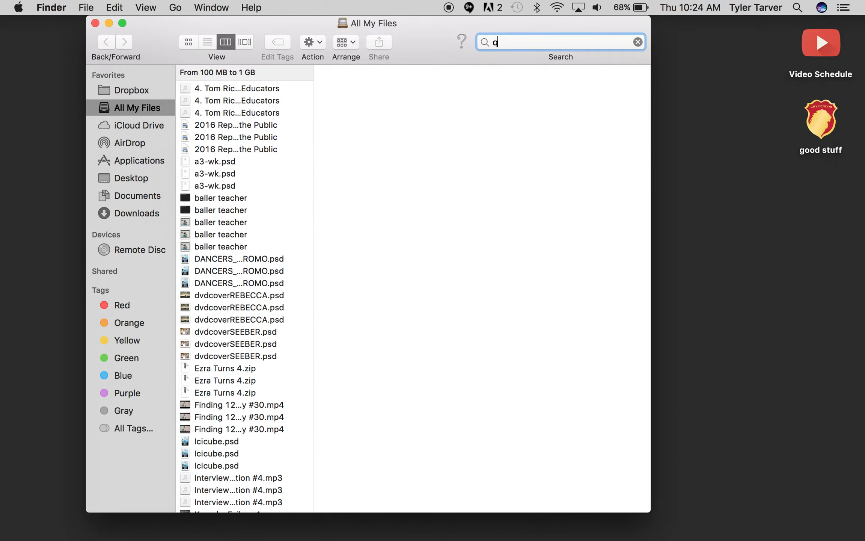
{"action": "type", "text": "uick"}
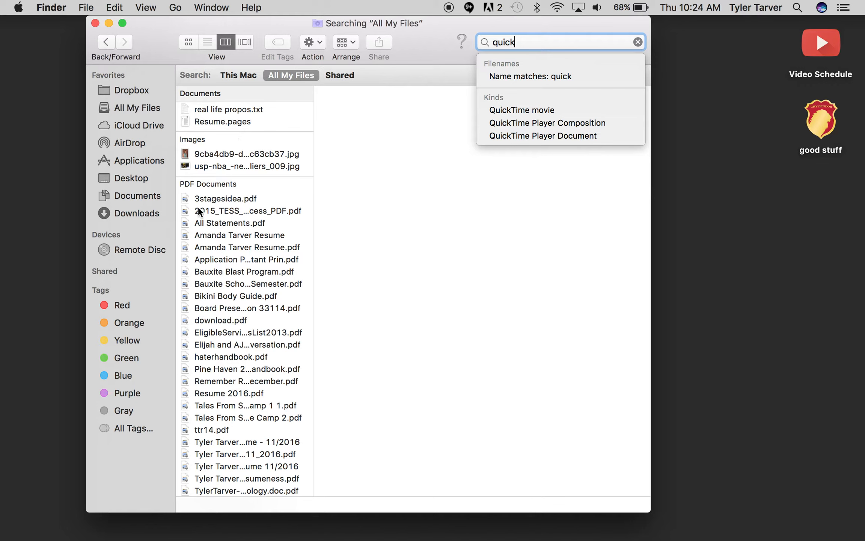
{"action": "scroll", "scroll_direction": "down", "scroll_amount": 3}
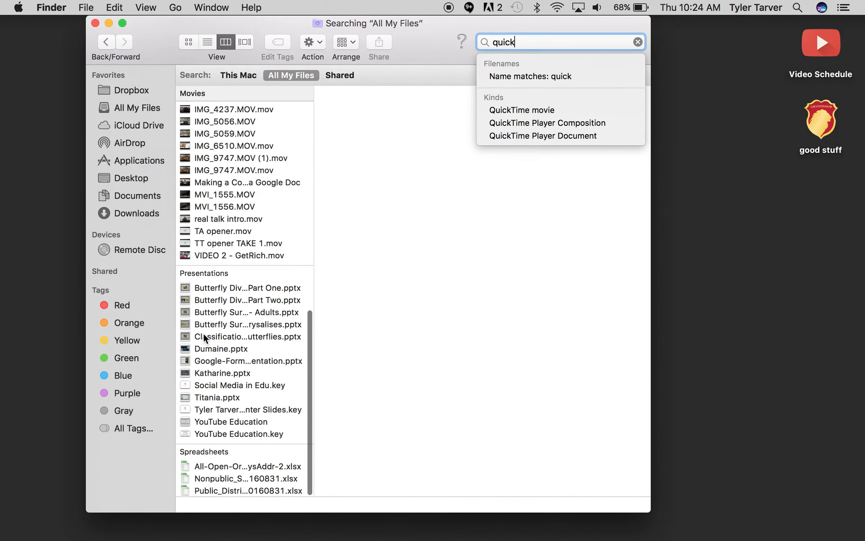
{"action": "scroll", "scroll_direction": "down", "scroll_amount": 3}
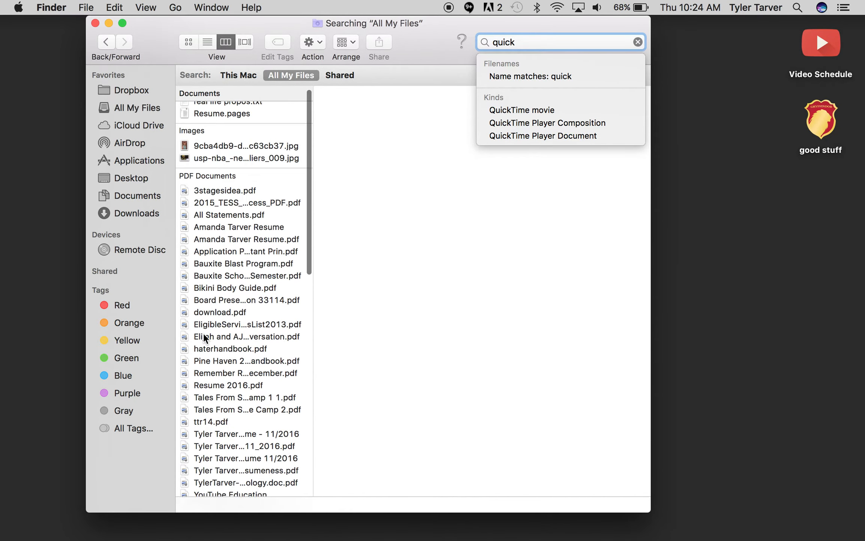
{"action": "mouse_move", "coordinate": [546, 123]}
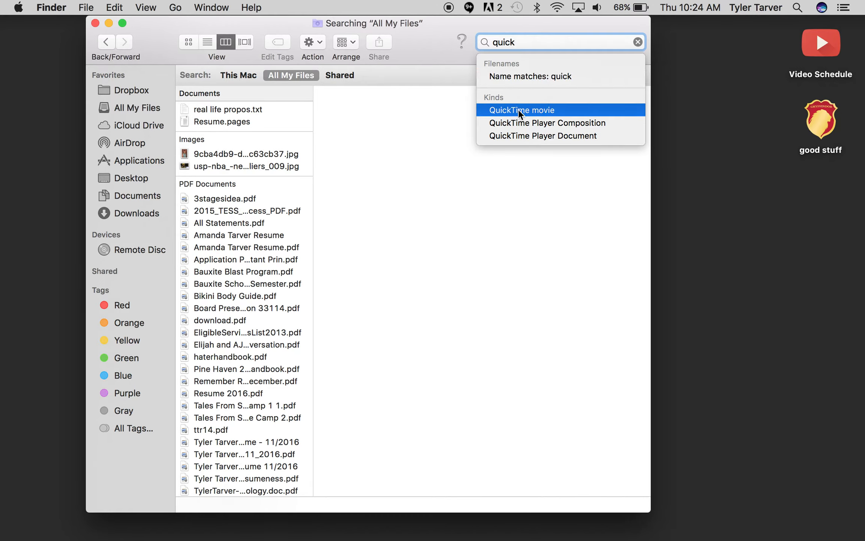
{"action": "left_click", "coordinate": [520, 110]}
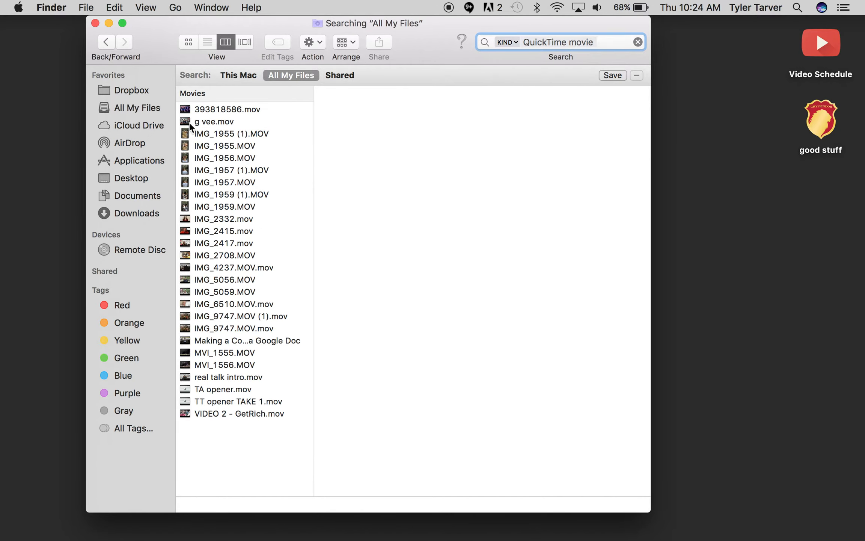
{"action": "mouse_move", "coordinate": [402, 192]}
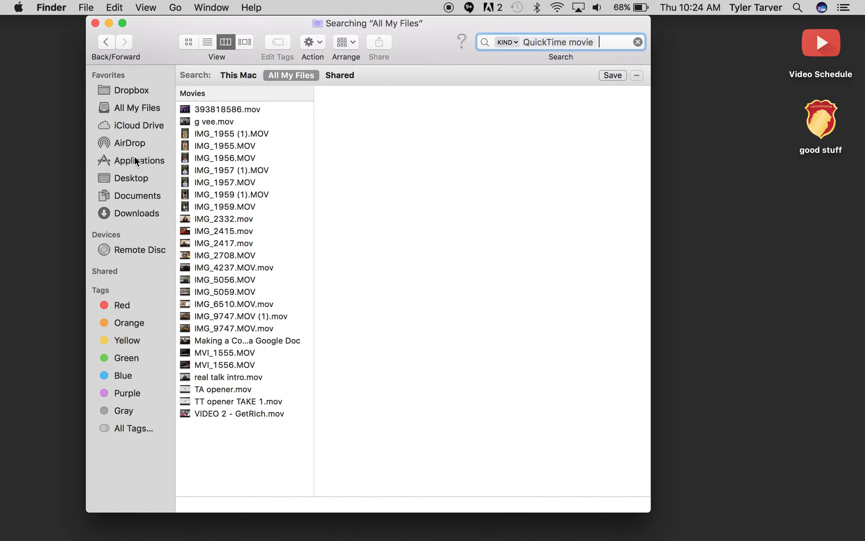
- Locate QuickTime Player in the Applications folder and show its details
{"action": "left_click", "coordinate": [141, 160]}
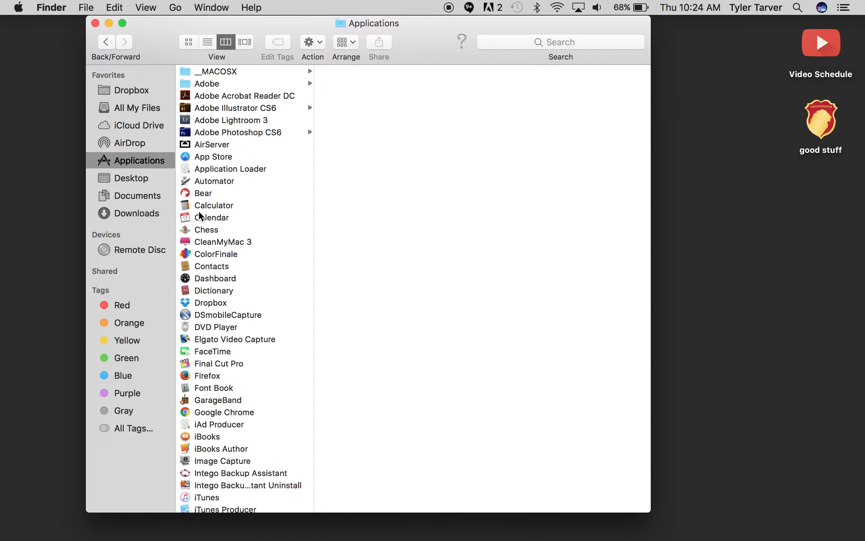
{"action": "scroll", "scroll_direction": "down", "scroll_amount": 3}
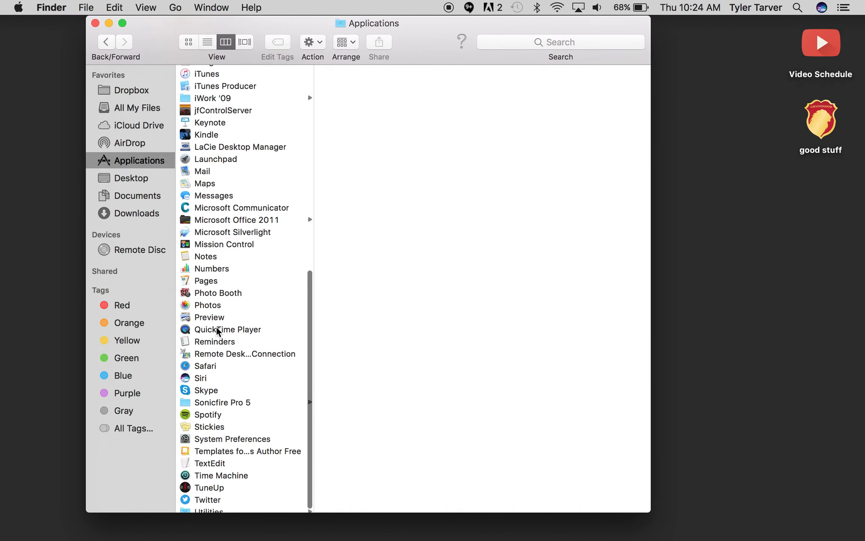
{"action": "left_click", "coordinate": [227, 329]}
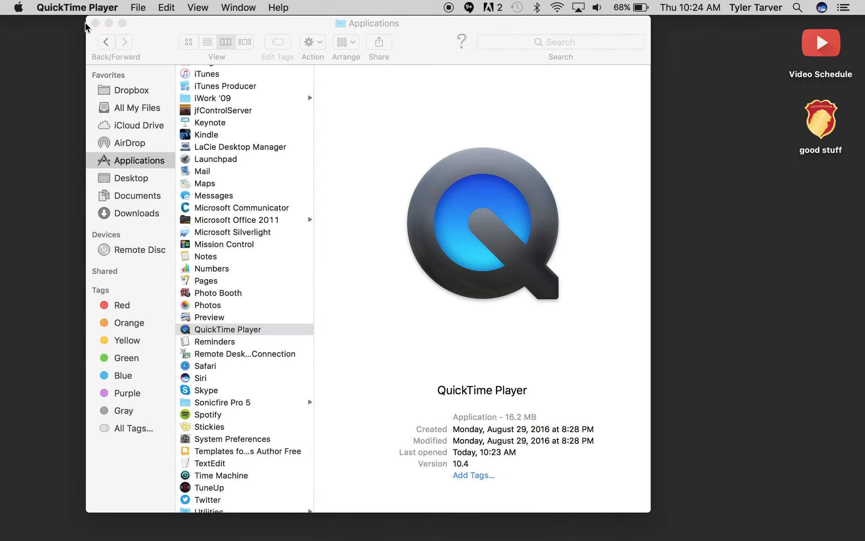
{"action": "left_click", "coordinate": [93, 23]}
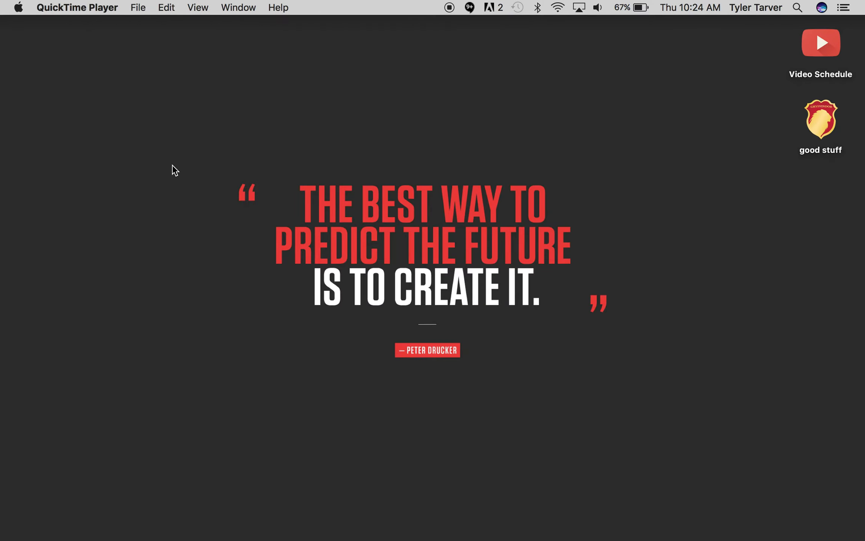
{"action": "mouse_move", "coordinate": [450, 162]}
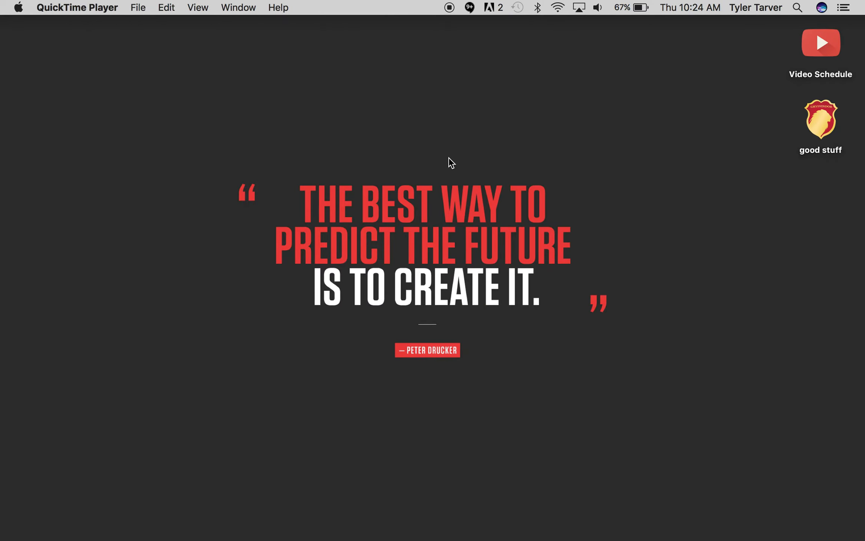
{"action": "mouse_move", "coordinate": [61, 7]}
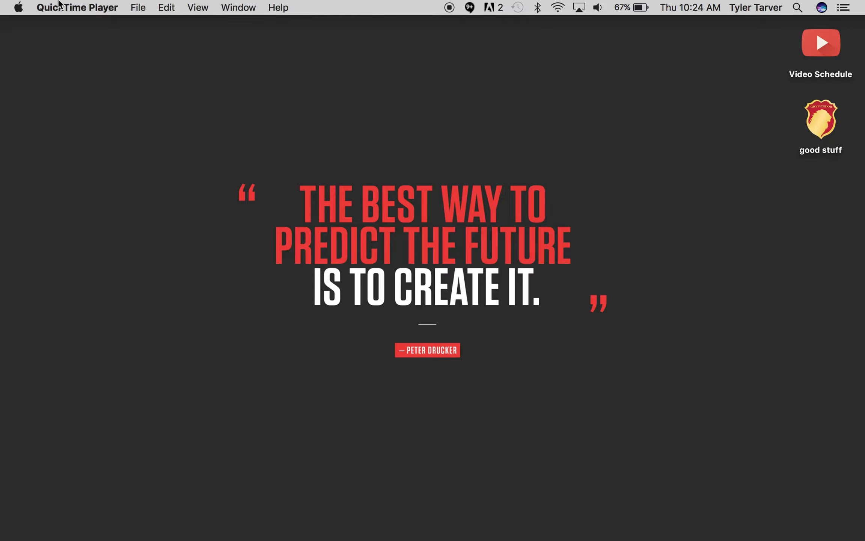
{"action": "mouse_move", "coordinate": [248, 53]}
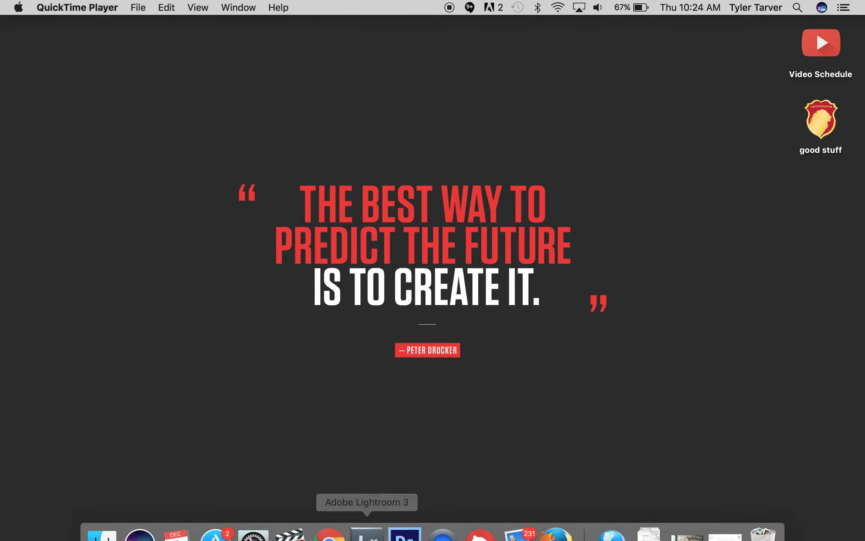
{"action": "mouse_move", "coordinate": [329, 521]}
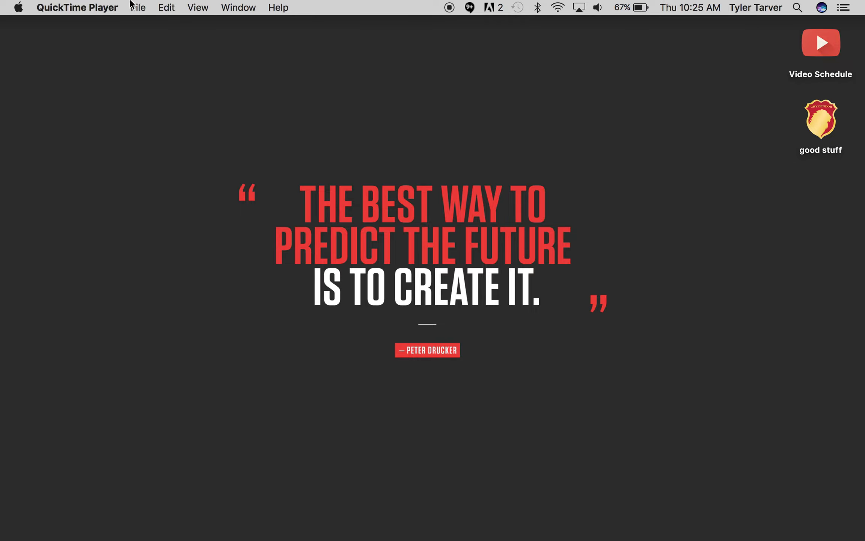
- Alternate between QuickTime Player's File and Edit menus, then close them by clicking the desktop
{"action": "left_click", "coordinate": [138, 7]}
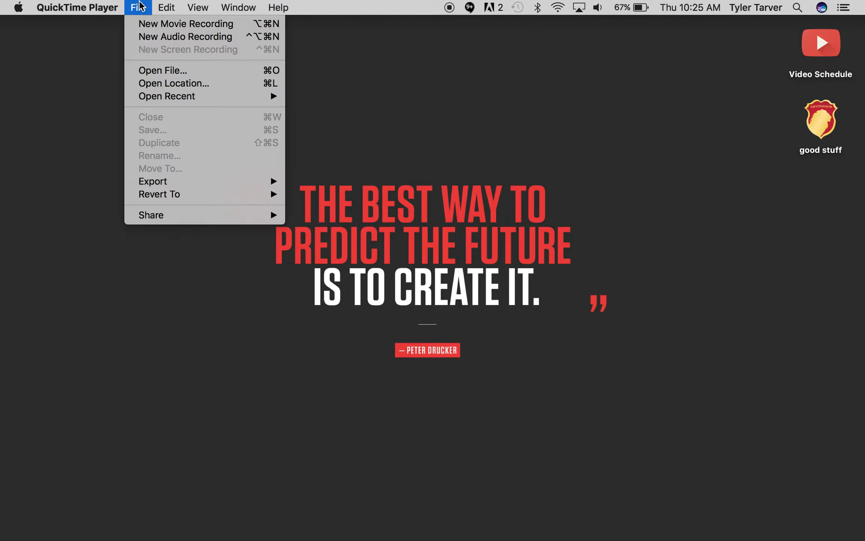
{"action": "left_click", "coordinate": [166, 7]}
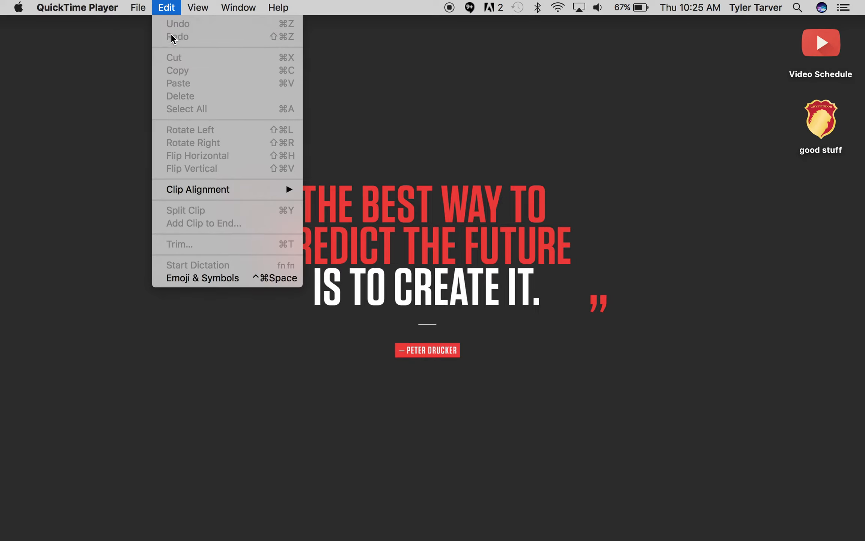
{"action": "left_click", "coordinate": [138, 7]}
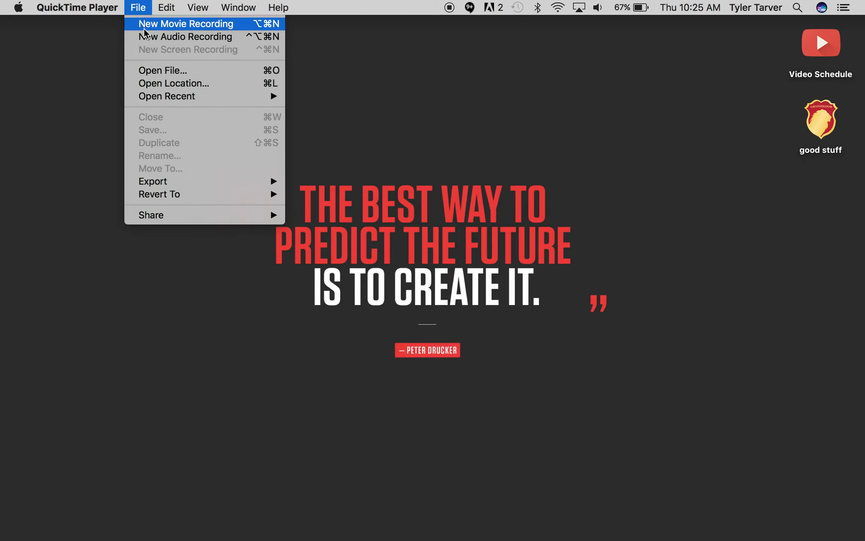
{"action": "left_click", "coordinate": [166, 7]}
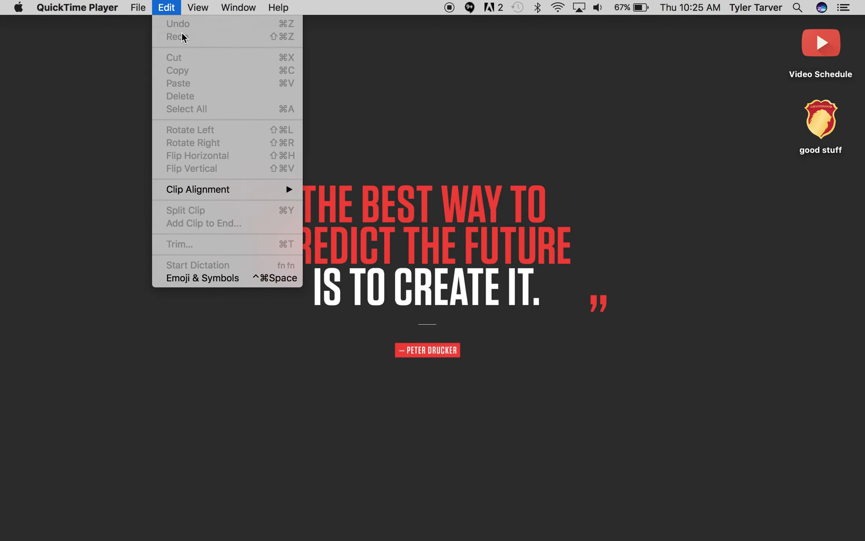
{"action": "left_click", "coordinate": [138, 7]}
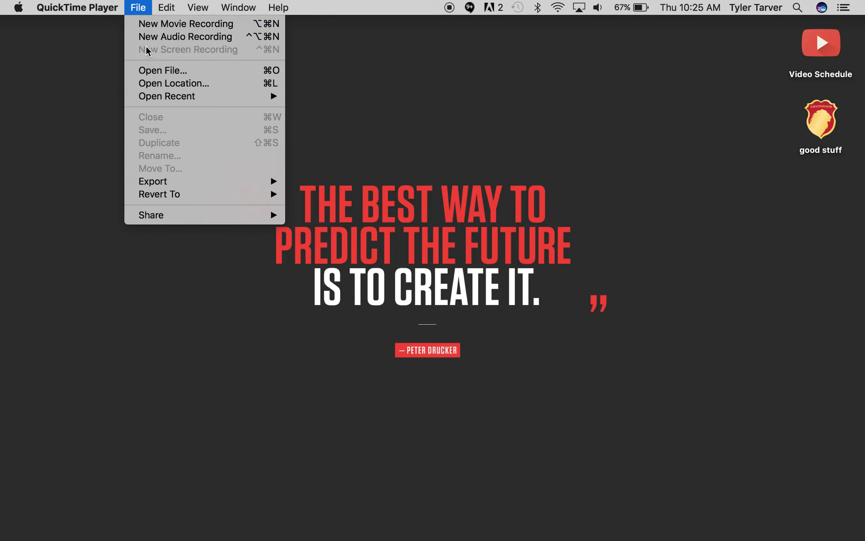
{"action": "mouse_move", "coordinate": [204, 51]}
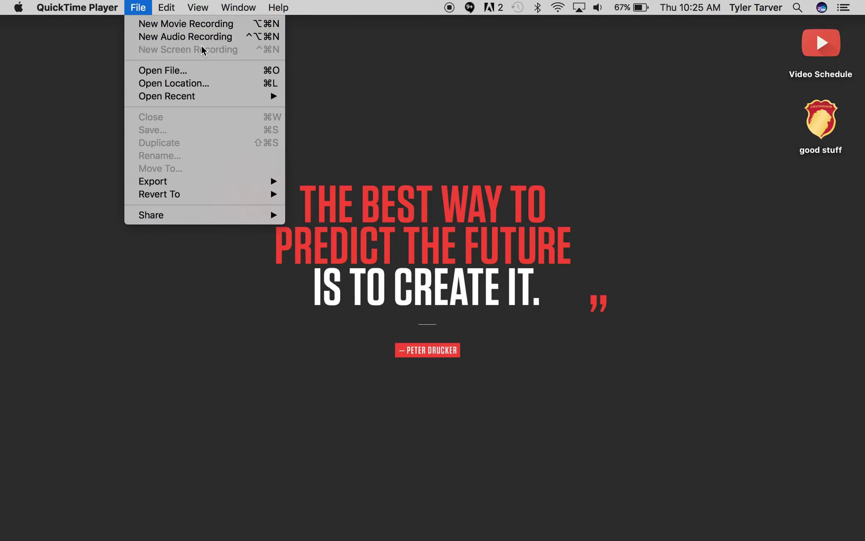
{"action": "mouse_move", "coordinate": [199, 57]}
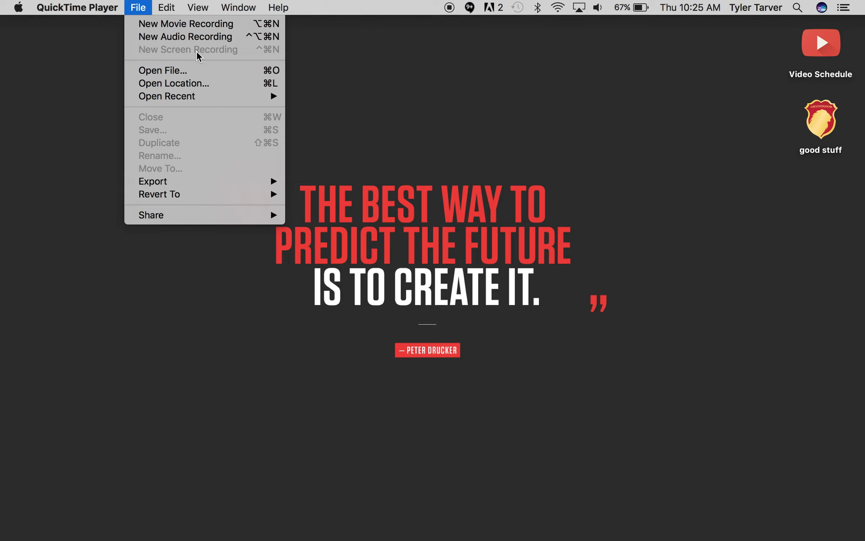
{"action": "mouse_move", "coordinate": [200, 57]}
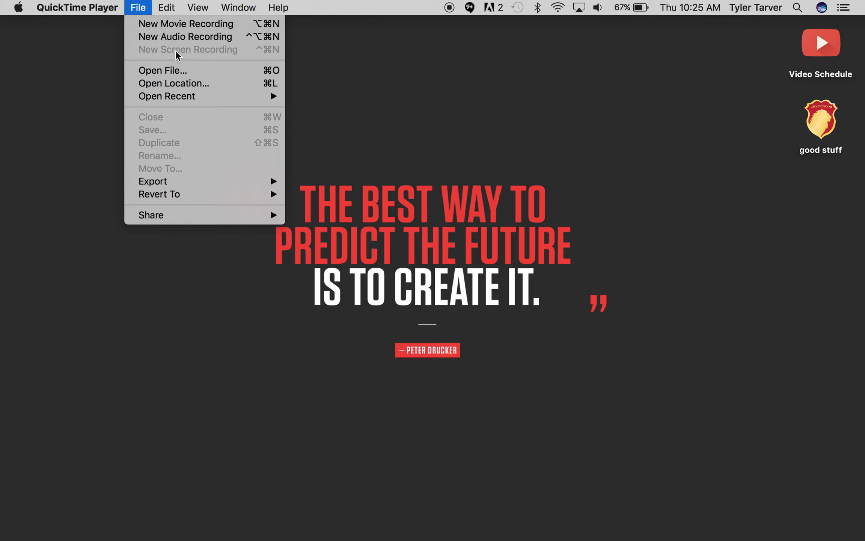
{"action": "mouse_move", "coordinate": [165, 136]}
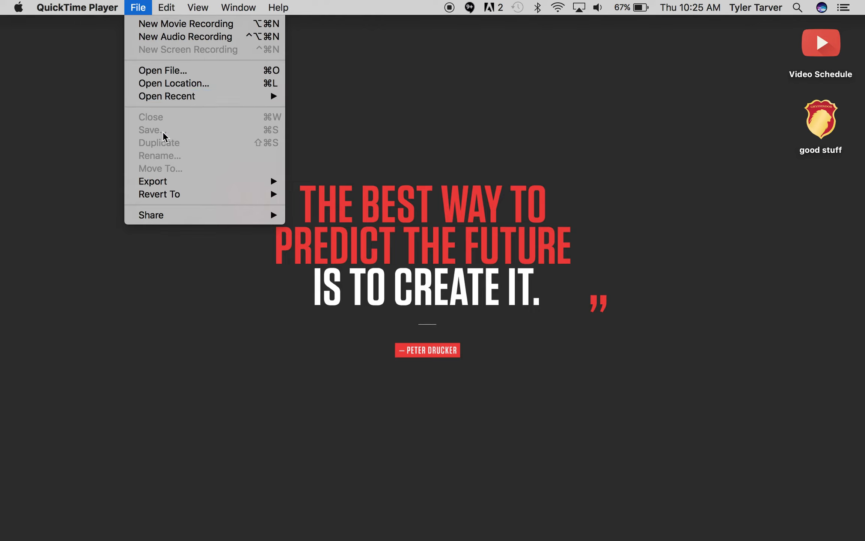
{"action": "mouse_move", "coordinate": [188, 54]}
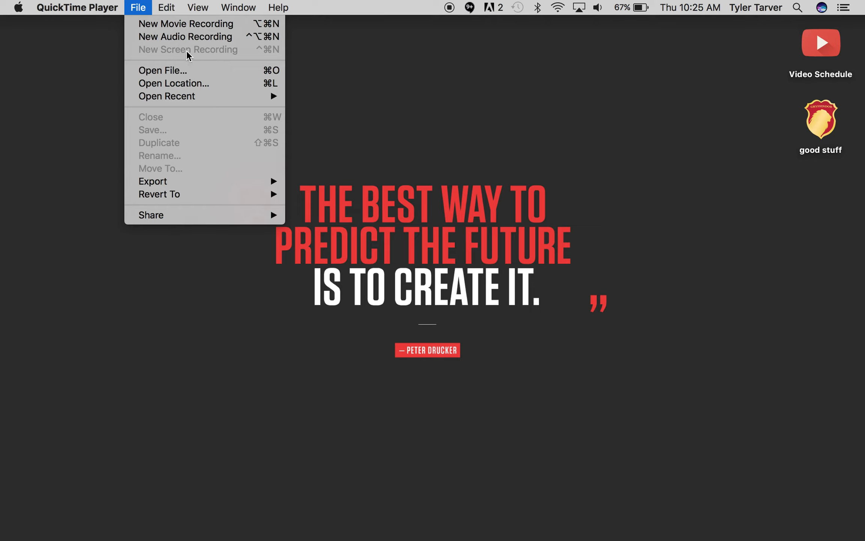
{"action": "mouse_move", "coordinate": [217, 60]}
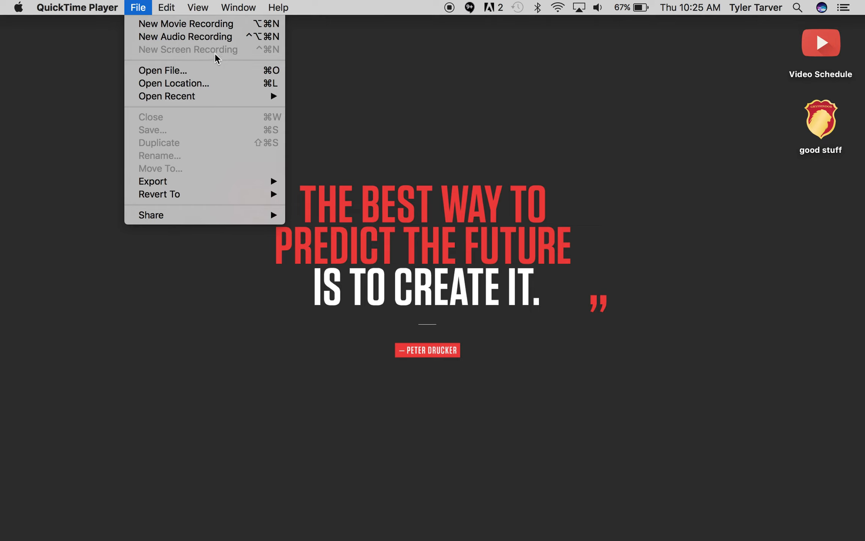
{"action": "left_click", "coordinate": [541, 152]}
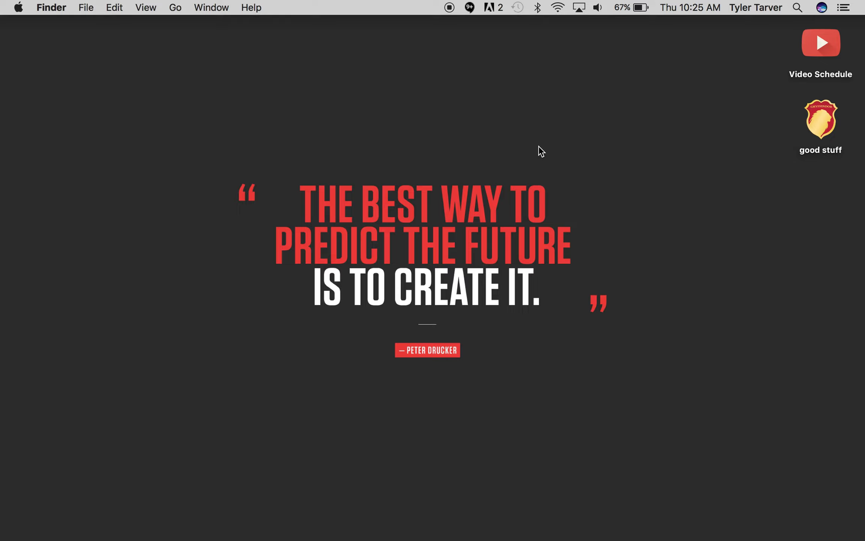
{"action": "mouse_move", "coordinate": [401, 149]}
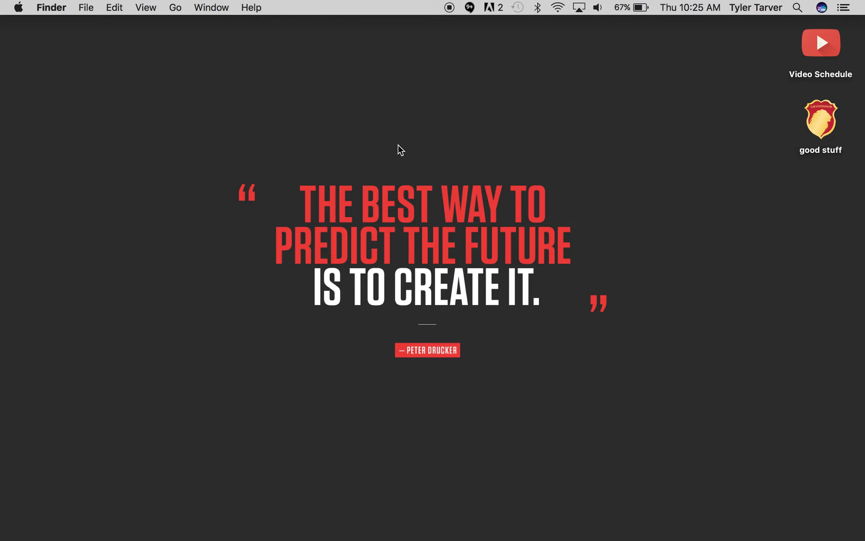
{"action": "mouse_move", "coordinate": [407, 189]}
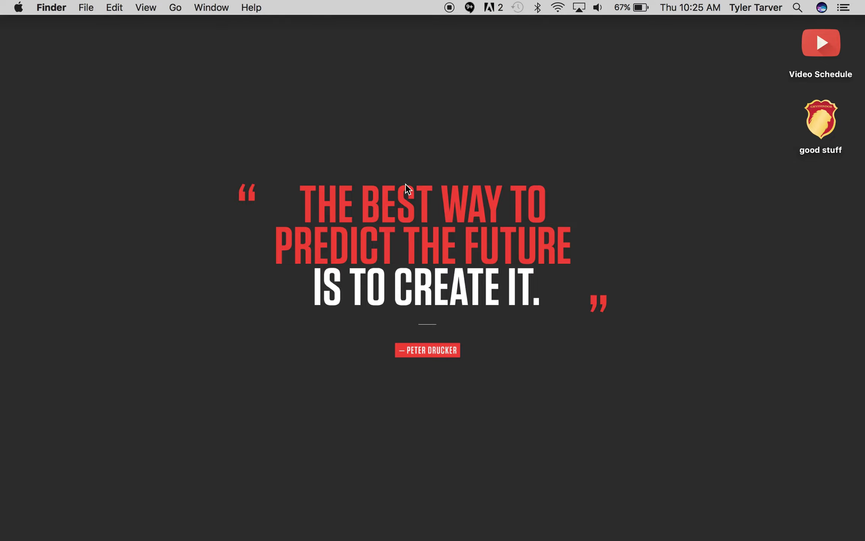
{"action": "mouse_move", "coordinate": [533, 107]}
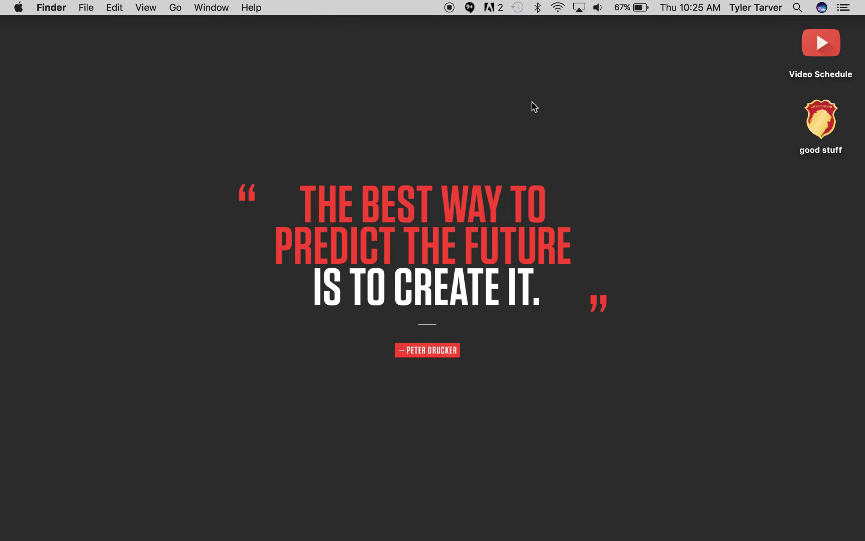
{"action": "mouse_move", "coordinate": [498, 4]}
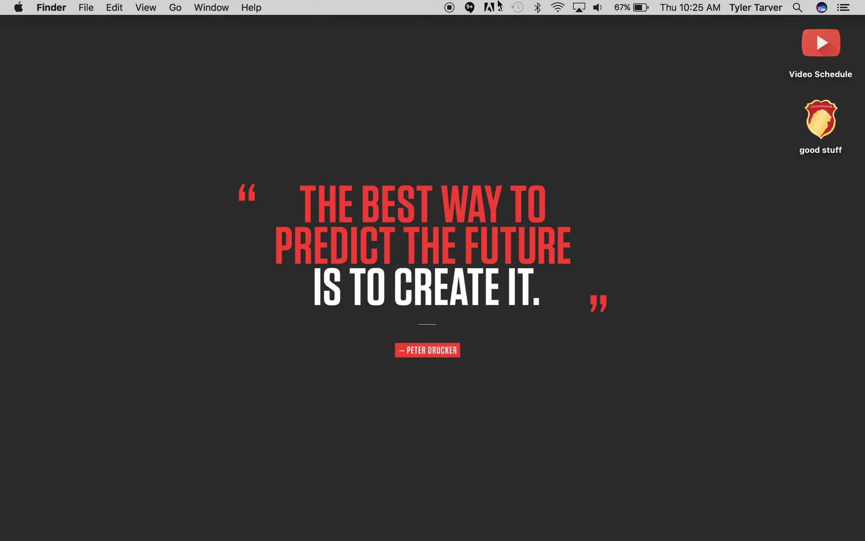